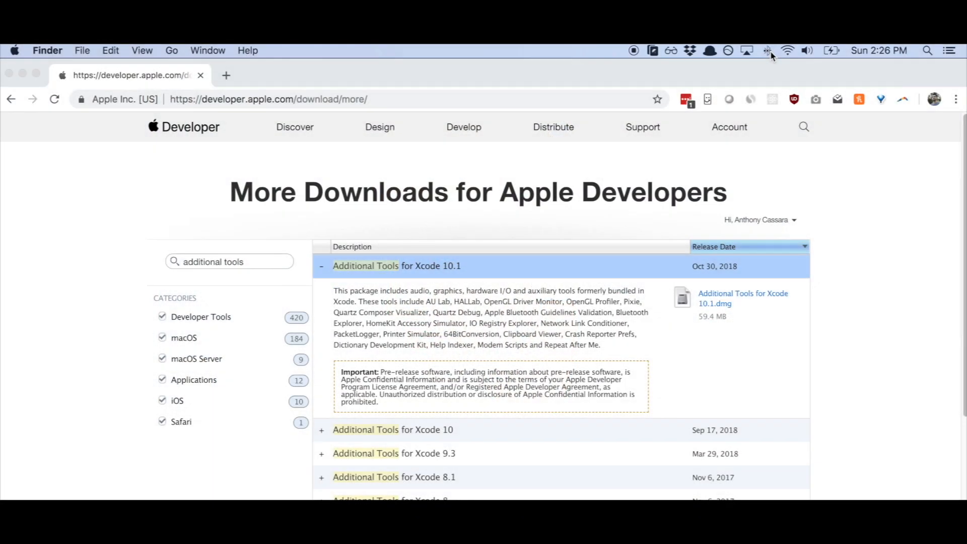
Show extended Bluetooth details for ATH-M50xBT, revealing Active Codec: Not active.
click(768, 50)
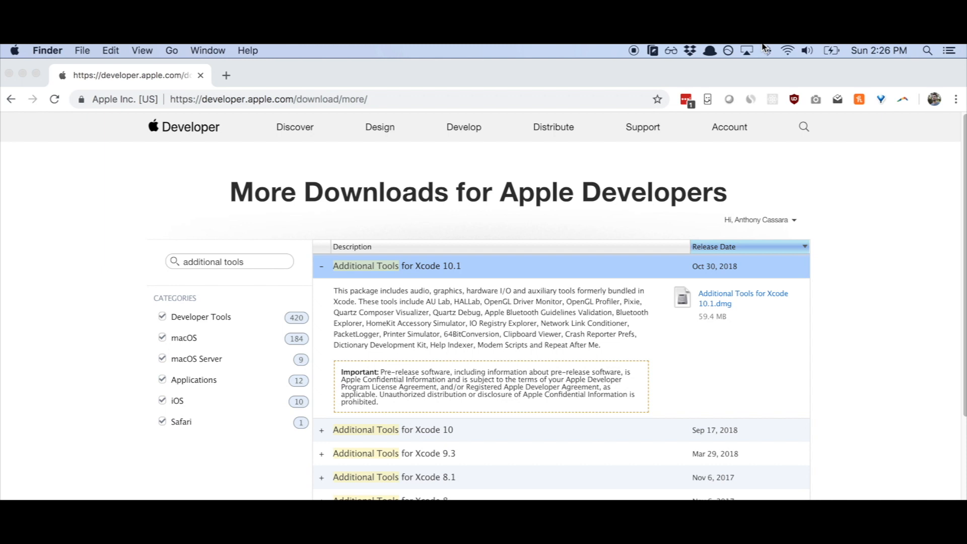
click(766, 51)
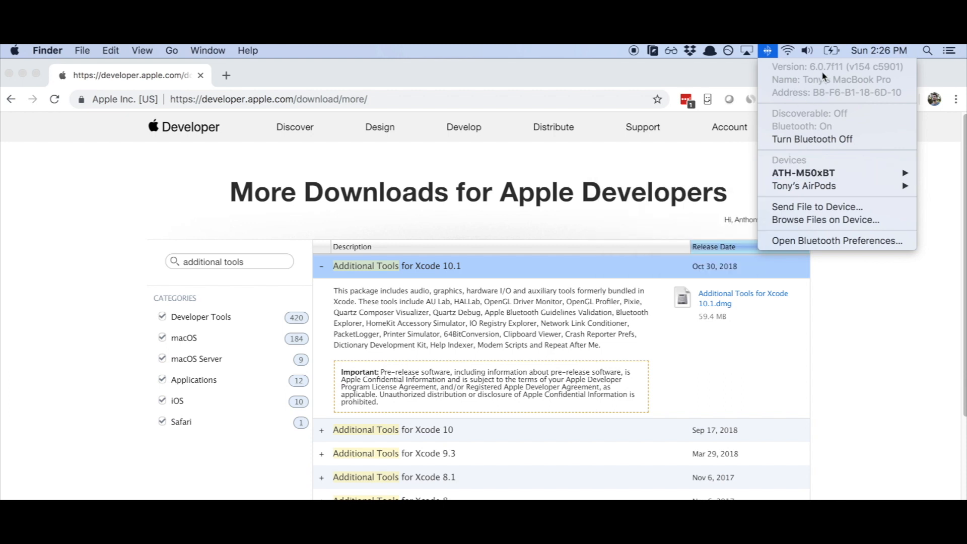
mouse_move(863, 103)
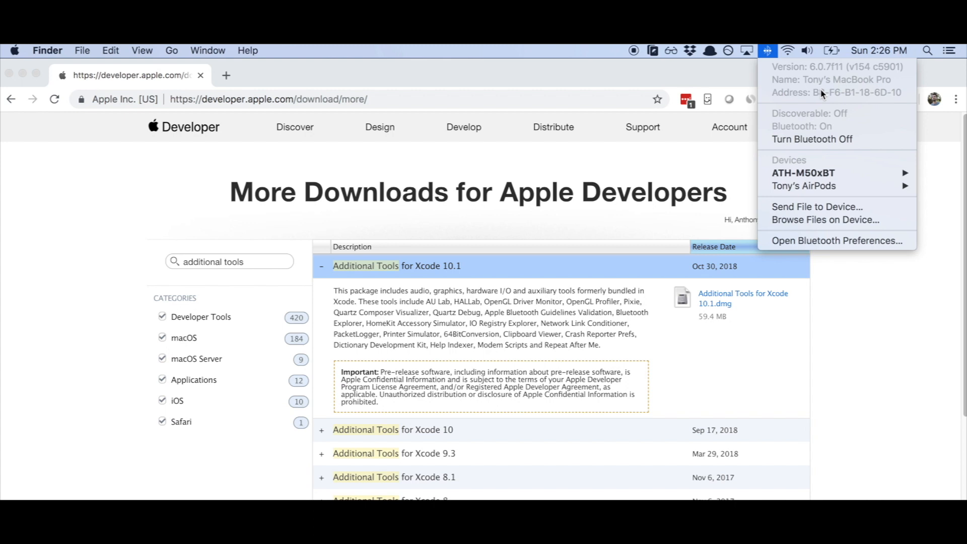
mouse_move(803, 172)
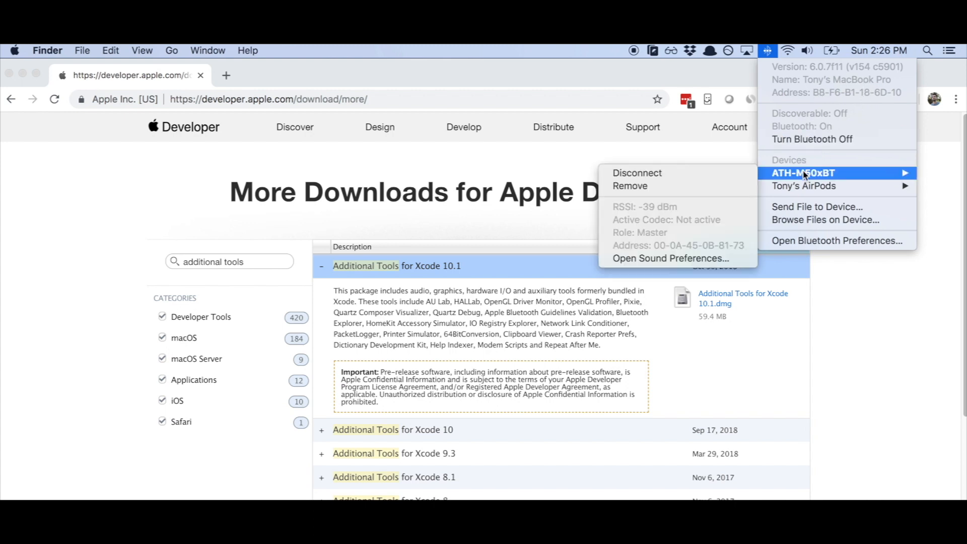
mouse_move(663, 214)
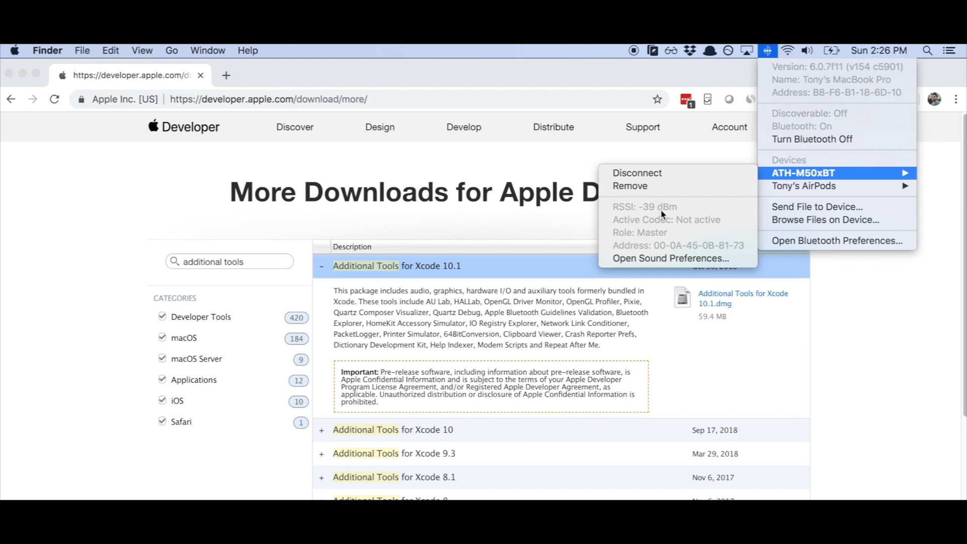
mouse_move(691, 225)
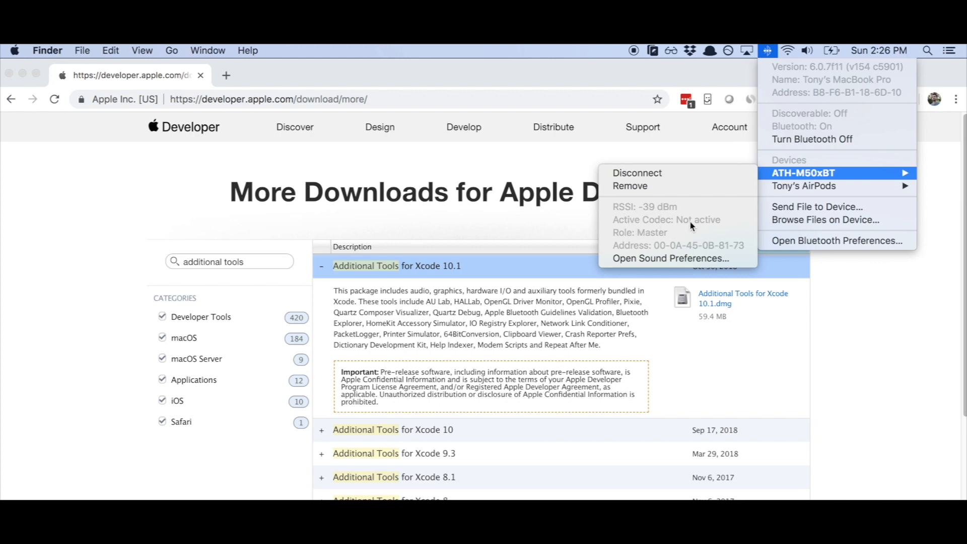
mouse_move(681, 233)
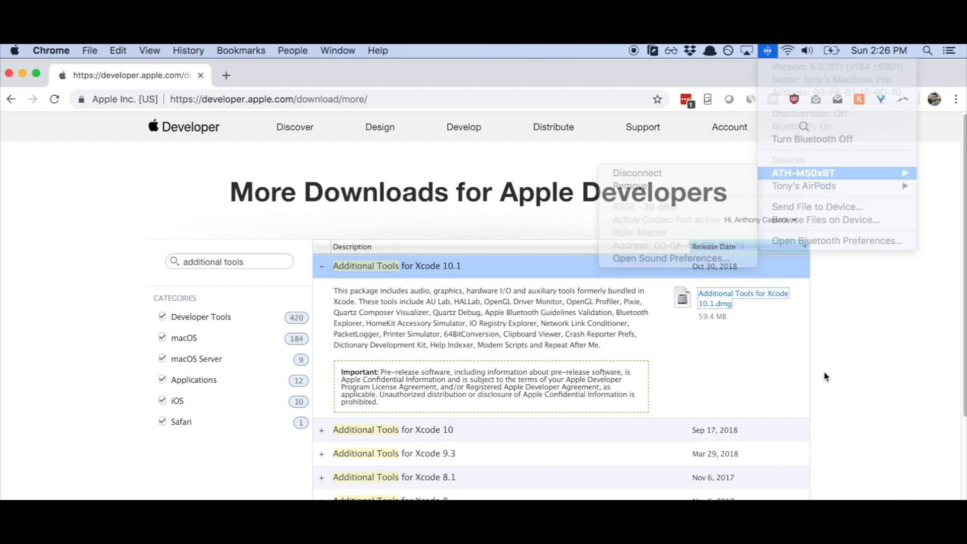
Launch Spotify via Spotlight and open the Spencer Brown – Illusion Of Perfection playlist.
text(spotif)
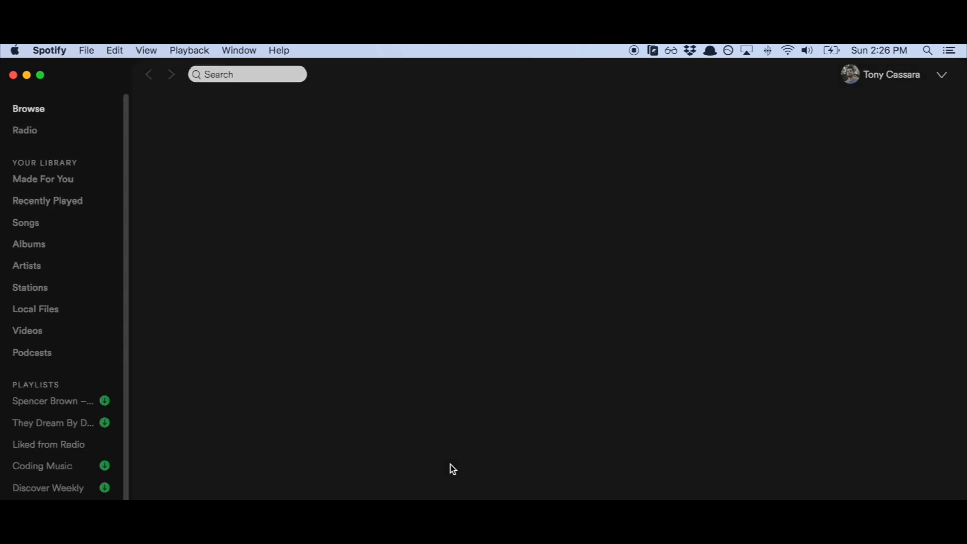
click(28, 109)
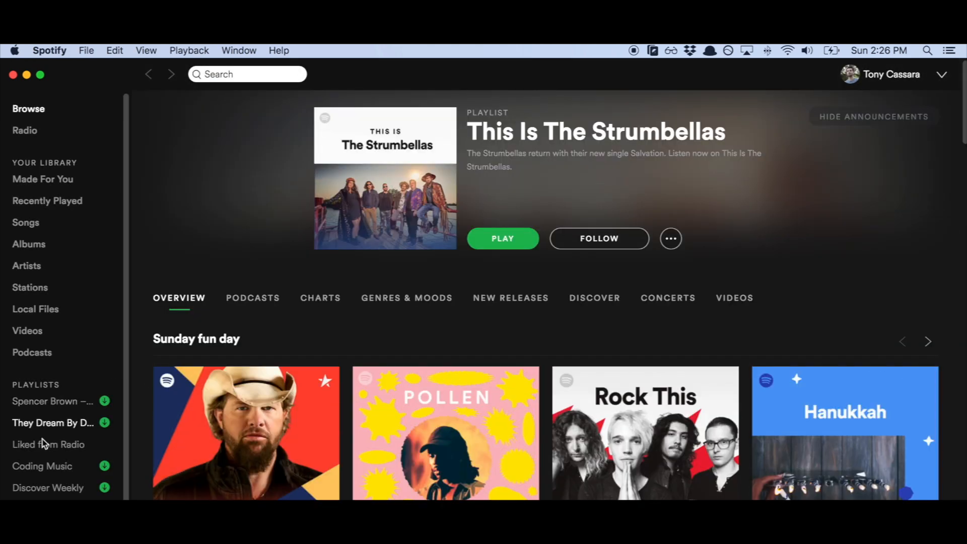
click(53, 401)
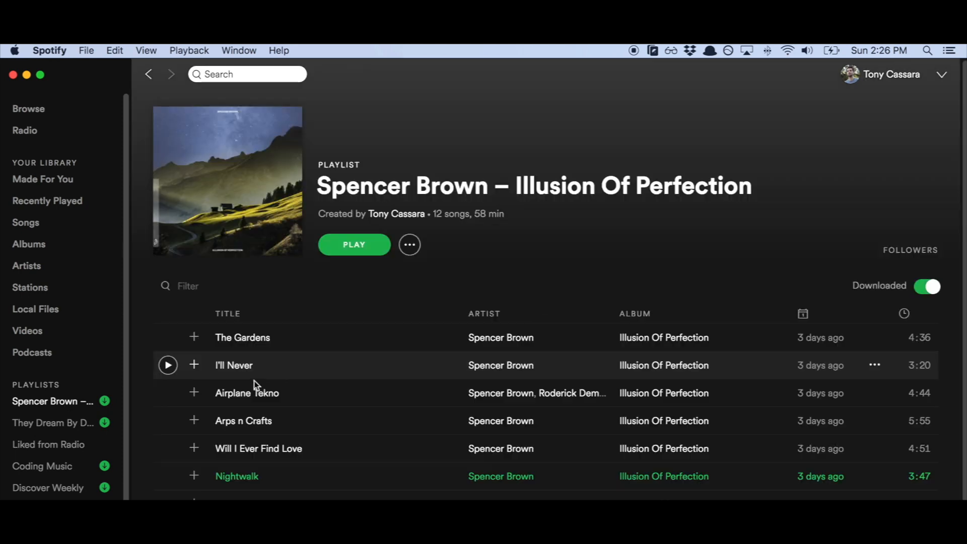
Play Nightwalk, then recheck the Bluetooth details now showing Active Codec aptX.
scroll(down, 3)
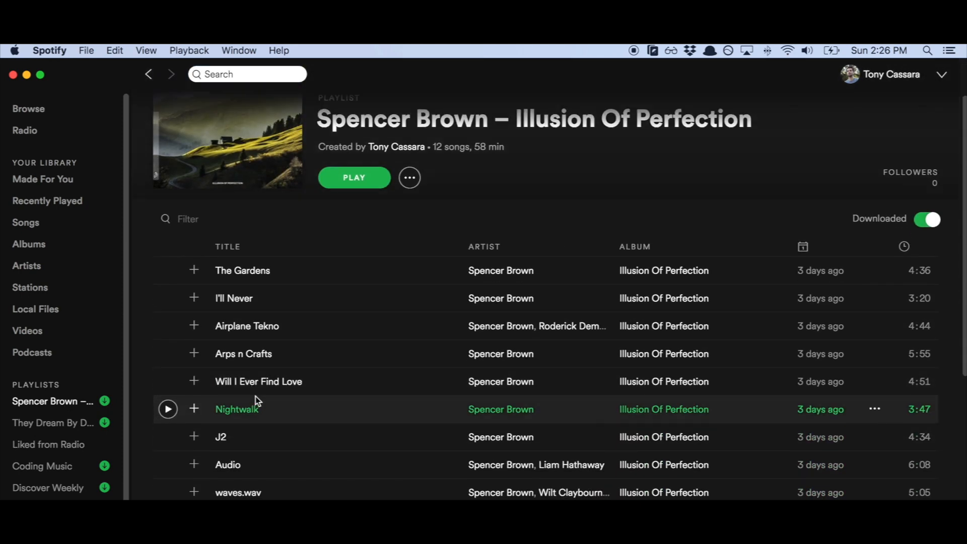
mouse_move(256, 401)
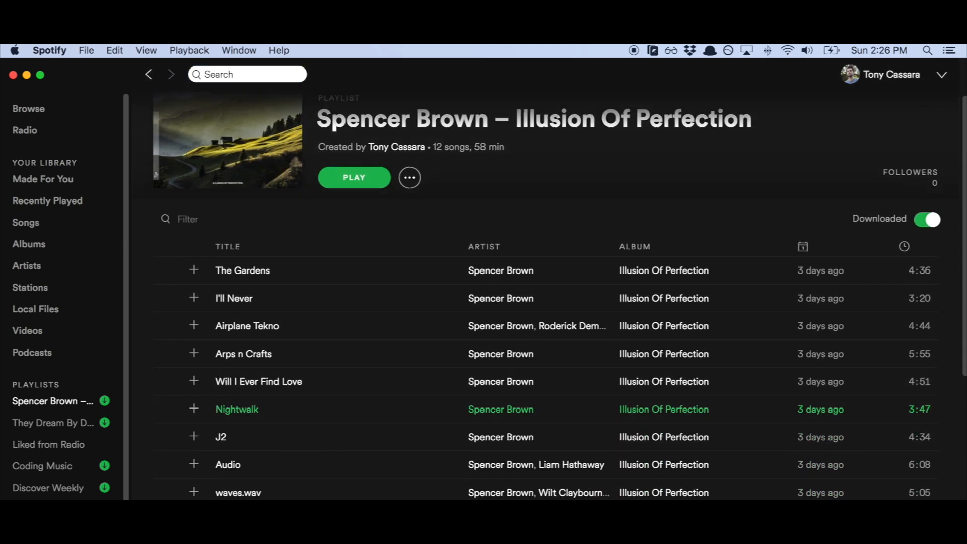
click(354, 177)
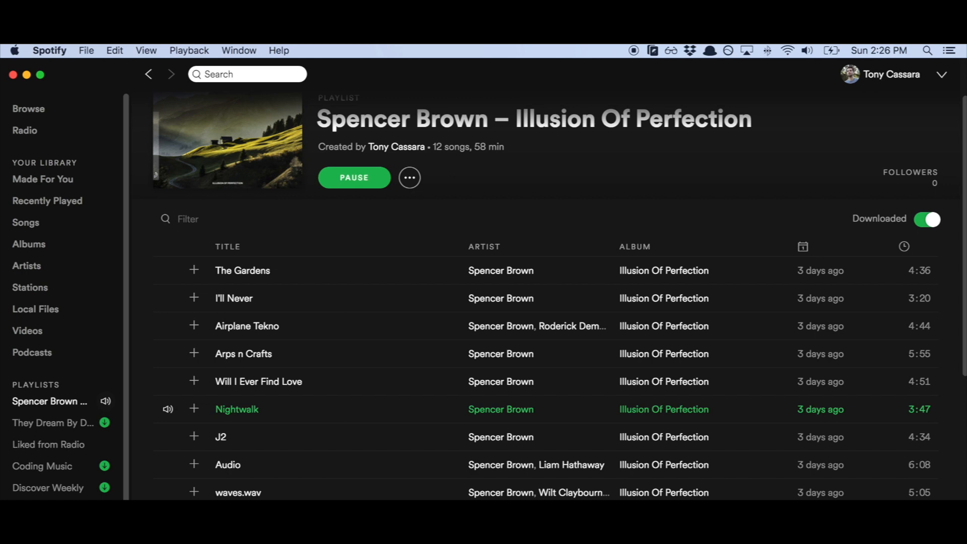
click(767, 51)
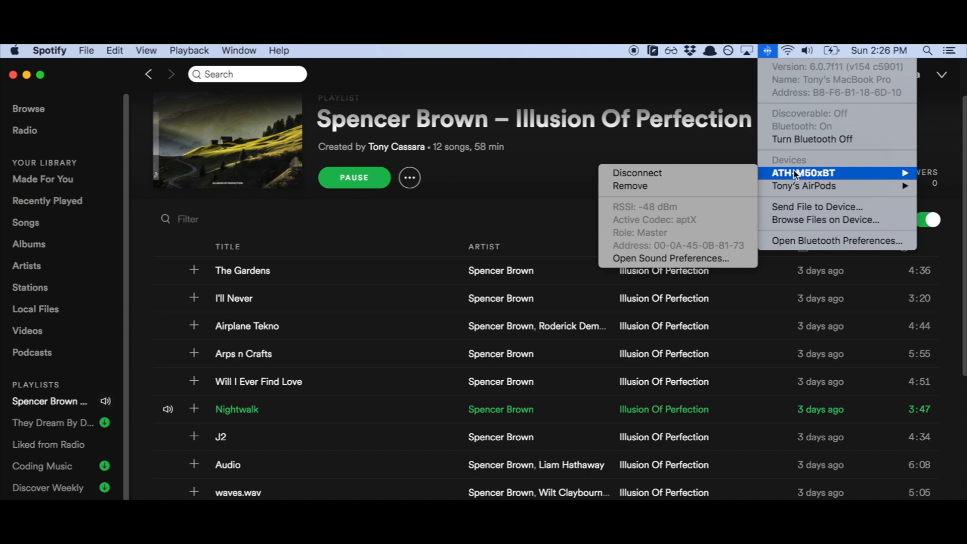
mouse_move(691, 230)
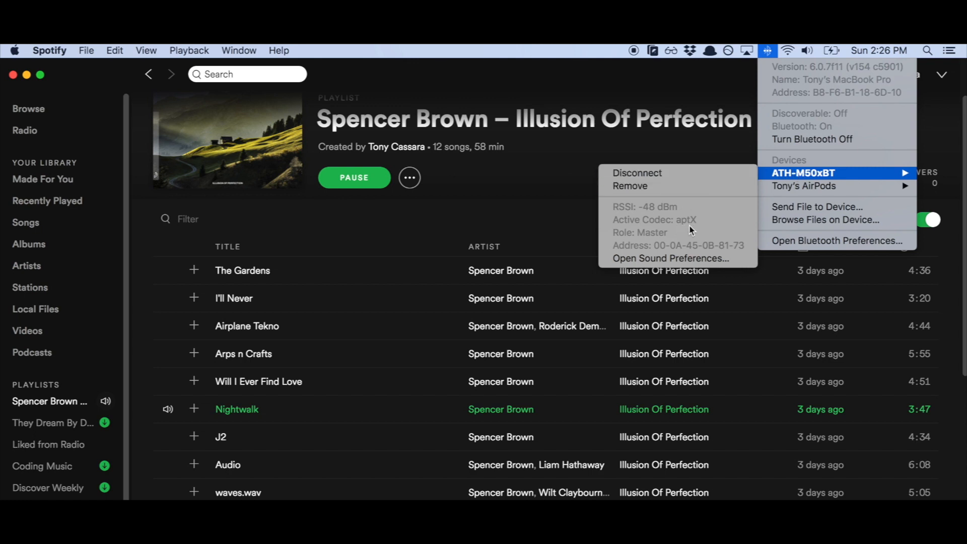